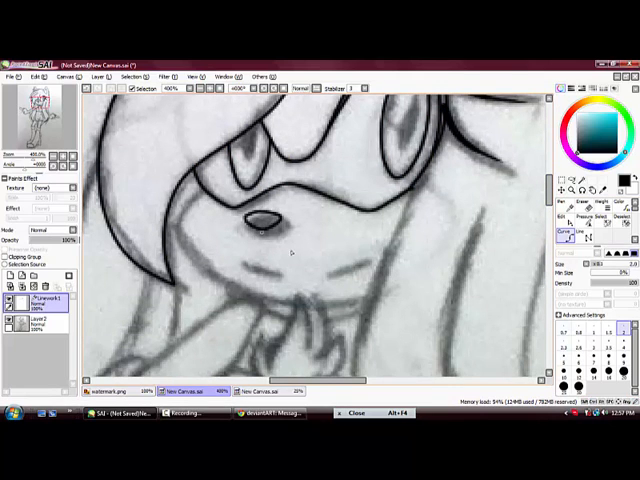
Step: Ink clean black lines over the sketched eyes, nose and head outline by the ear
left_click_drag(200, 190, 280, 300)
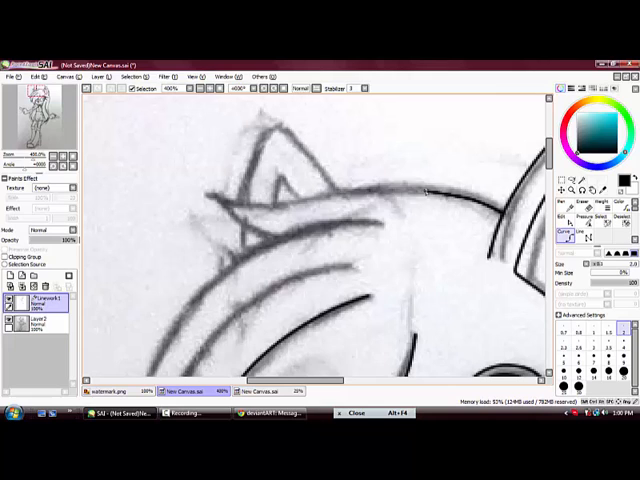
Step: Trace the outline of the hand resting on the chest in black ink
left_click_drag(220, 230, 430, 185)
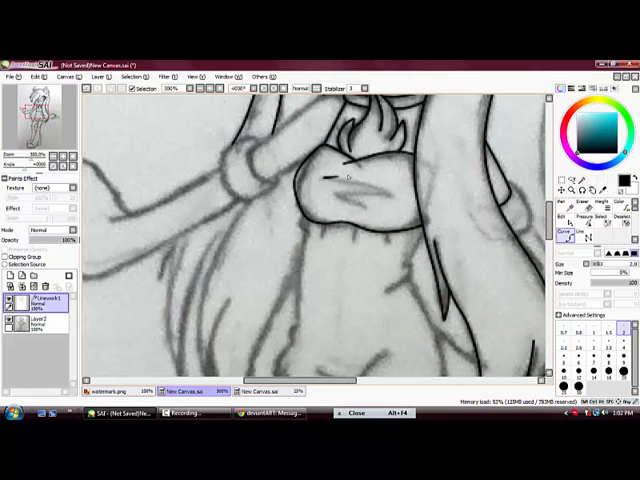
Step: Draw the finger lines across the chest hand and ink both torso side outlines
left_click_drag(320, 180, 355, 200)
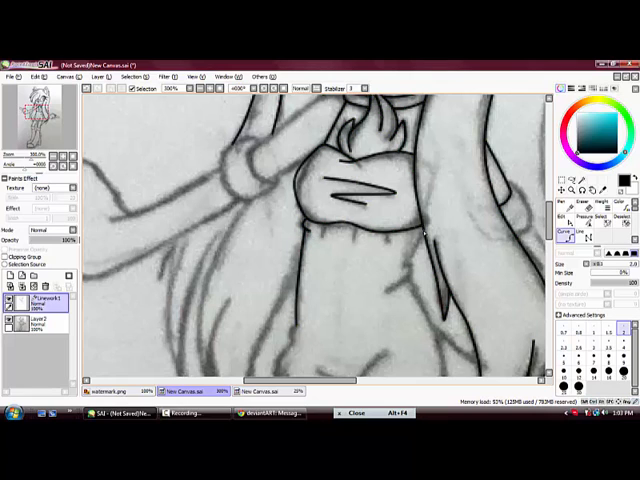
left_click_drag(420, 240, 400, 290)
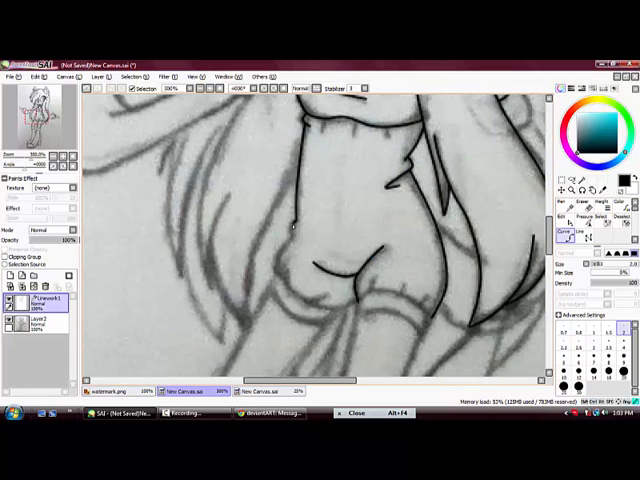
Step: Ink the upper and lower hip curves, the second hip curve, and the leg outlines
left_click_drag(288, 222, 358, 302)
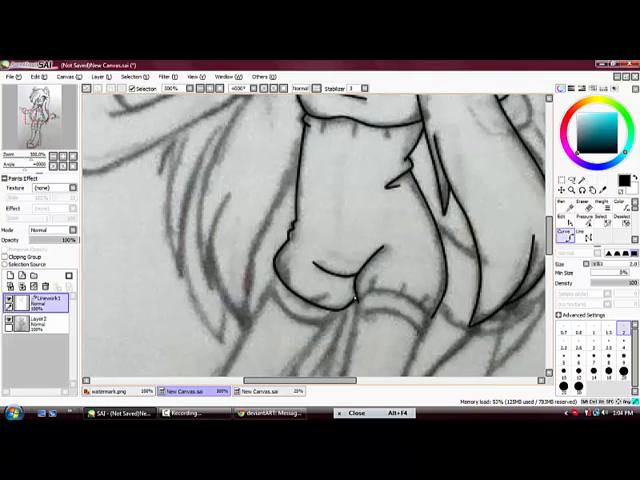
left_click_drag(285, 240, 350, 300)
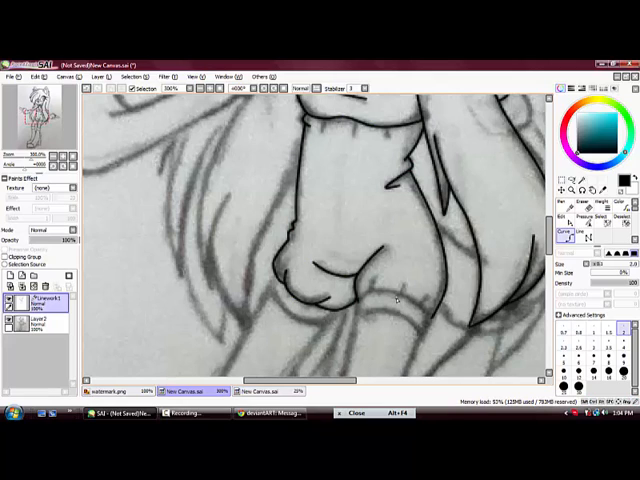
left_click_drag(370, 290, 405, 305)
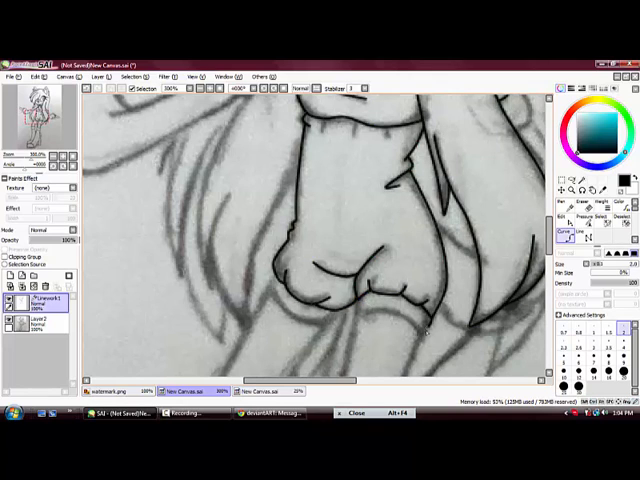
left_click_drag(355, 315, 425, 340)
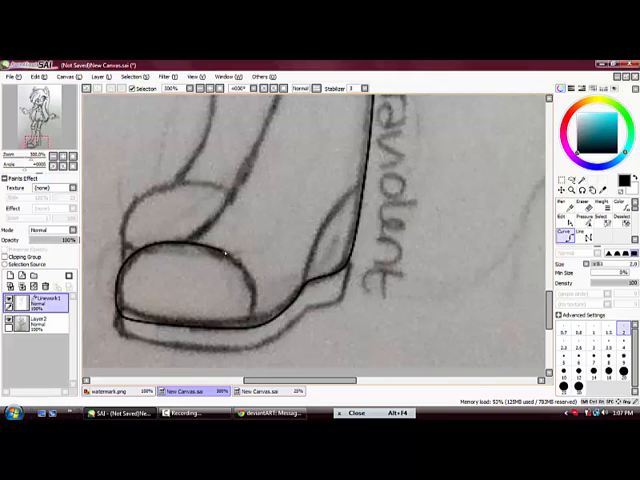
Step: Outline the boot, including its sole and toe lines
left_click_drag(225, 245, 295, 310)
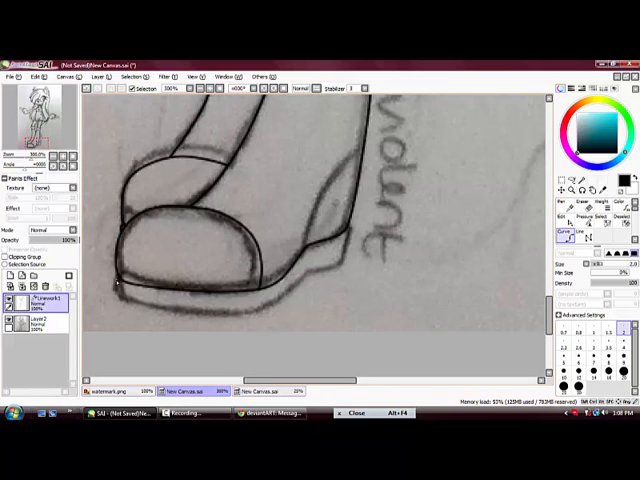
left_click_drag(120, 285, 315, 280)
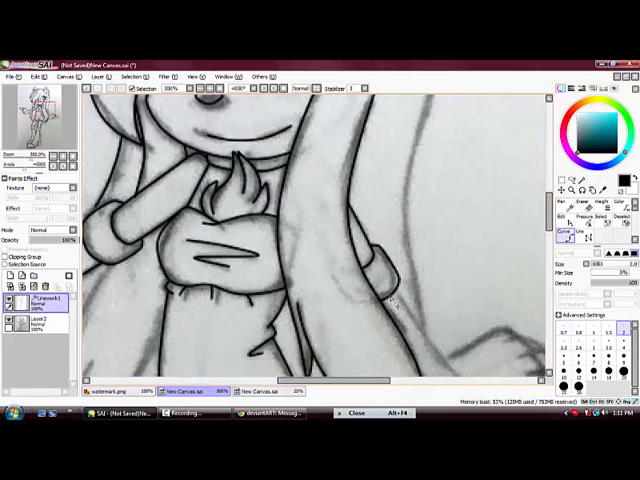
scroll("down", 3)
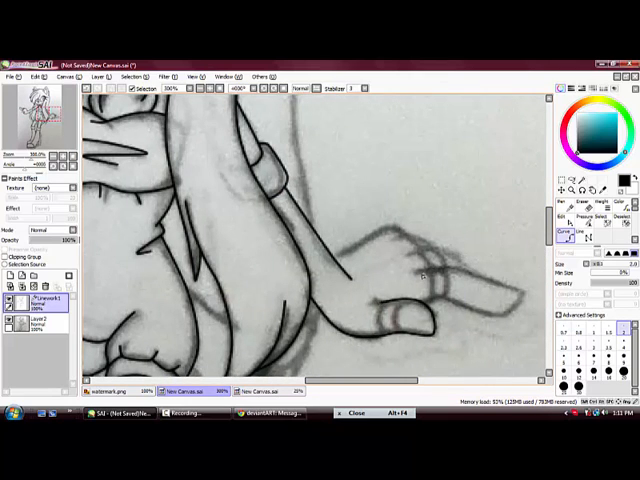
Step: Ink the pointing hand's fingers, then the legs and their inner line details
left_click_drag(425, 265, 425, 310)
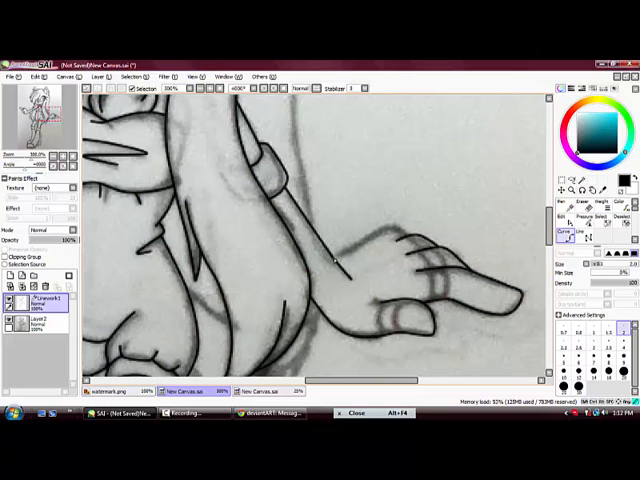
left_click_drag(340, 262, 425, 240)
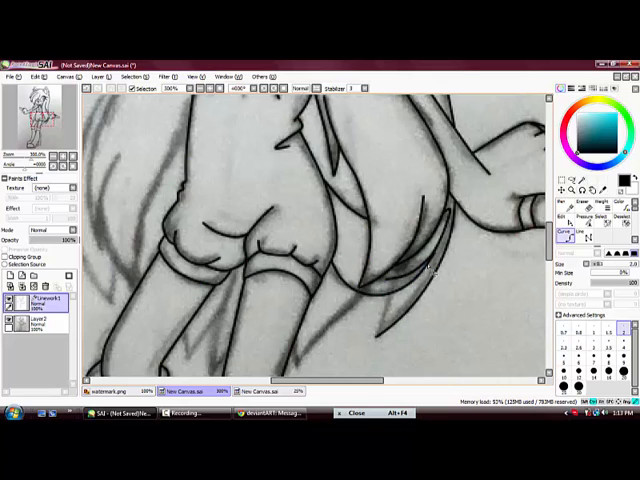
left_click_drag(305, 355, 420, 270)
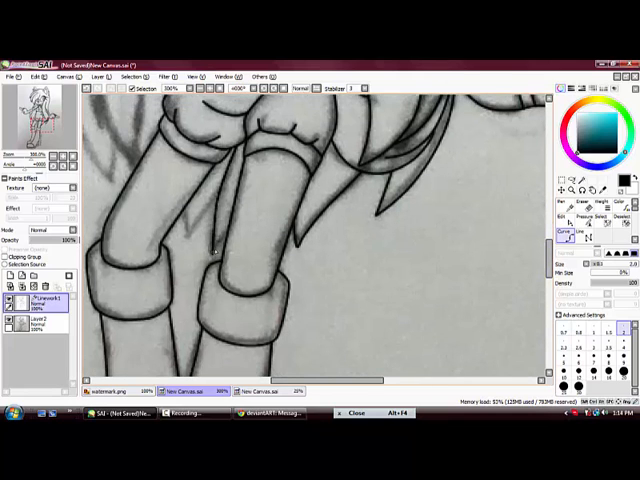
left_click_drag(190, 205, 215, 250)
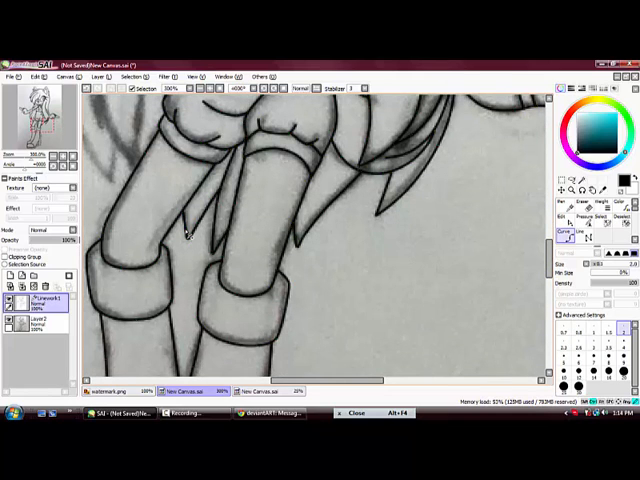